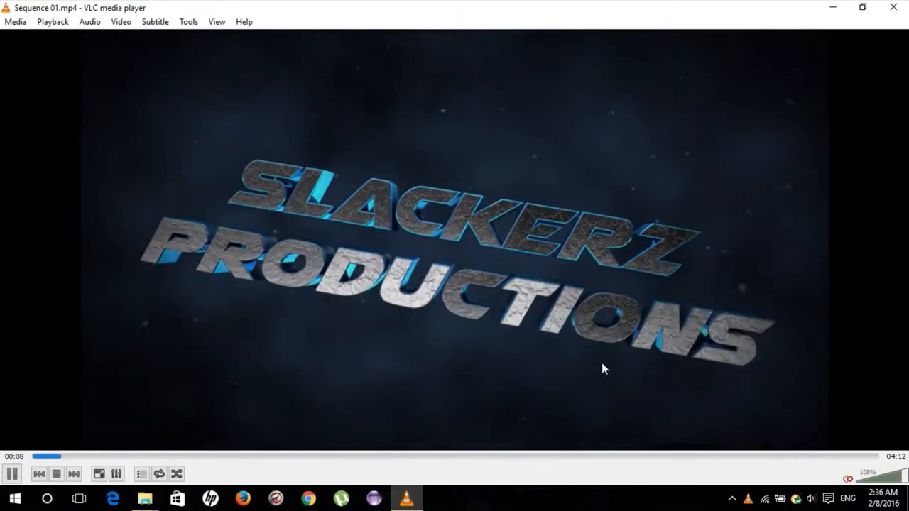
- Show the Geometry options under Video Effects in Adjustments and Effects
left_click(116, 475)
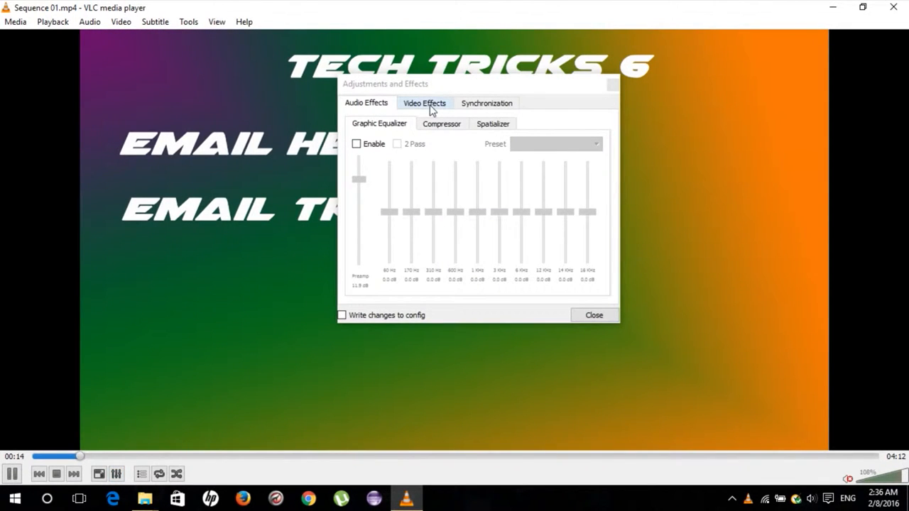
left_click(423, 102)
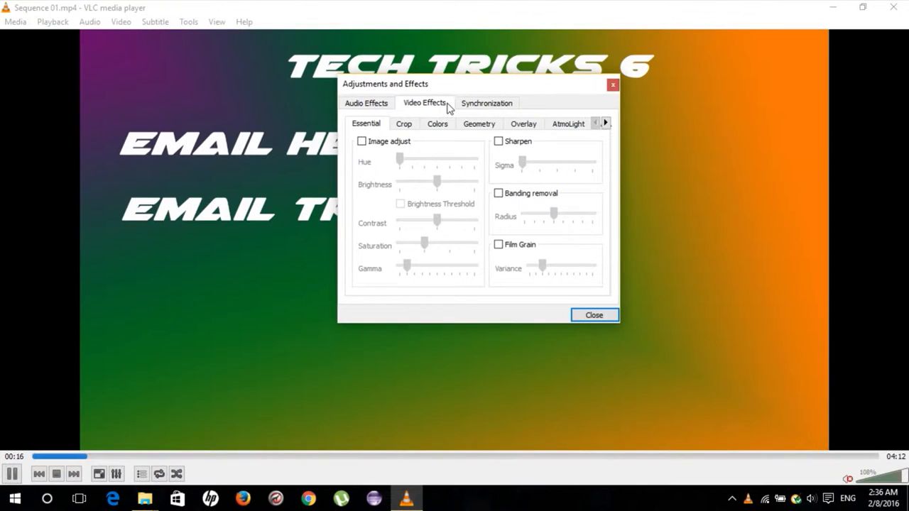
left_click(478, 122)
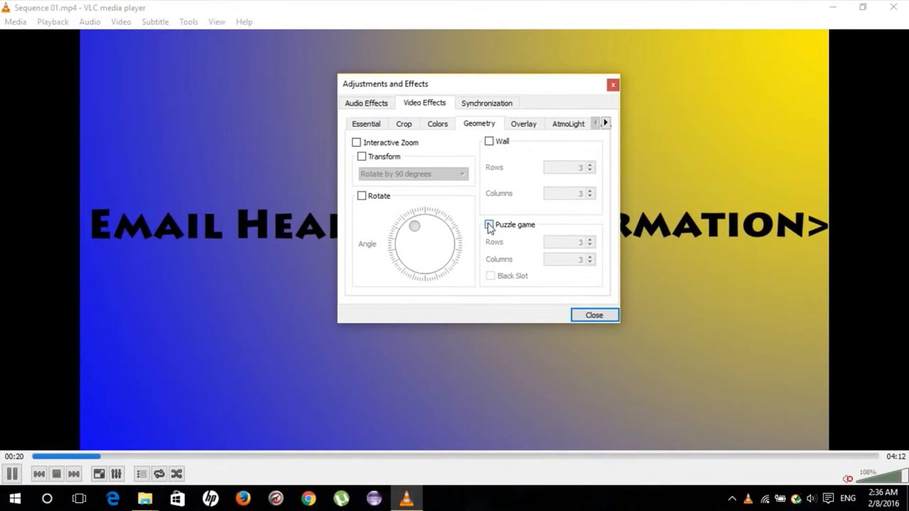
- Enable the Puzzle game effect at 10 rows and columns and close the dialog
left_click(488, 224)
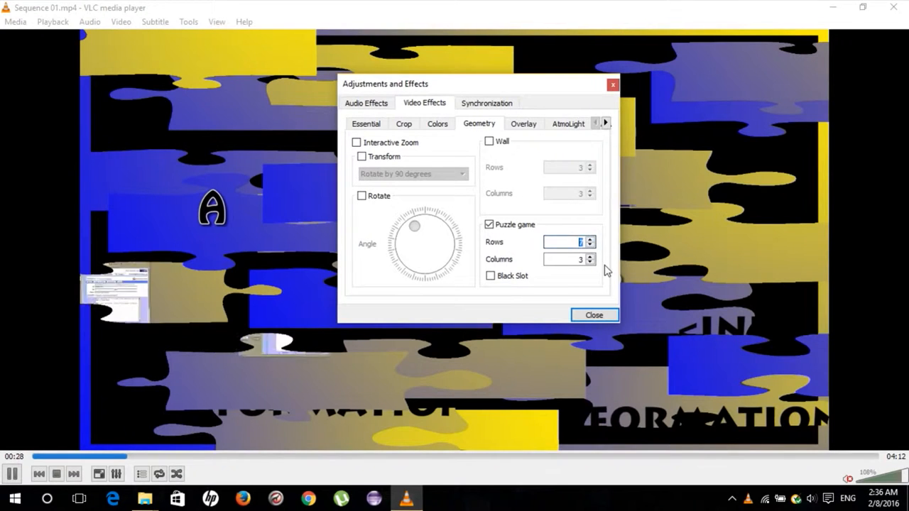
left_click(588, 239)
type("10")
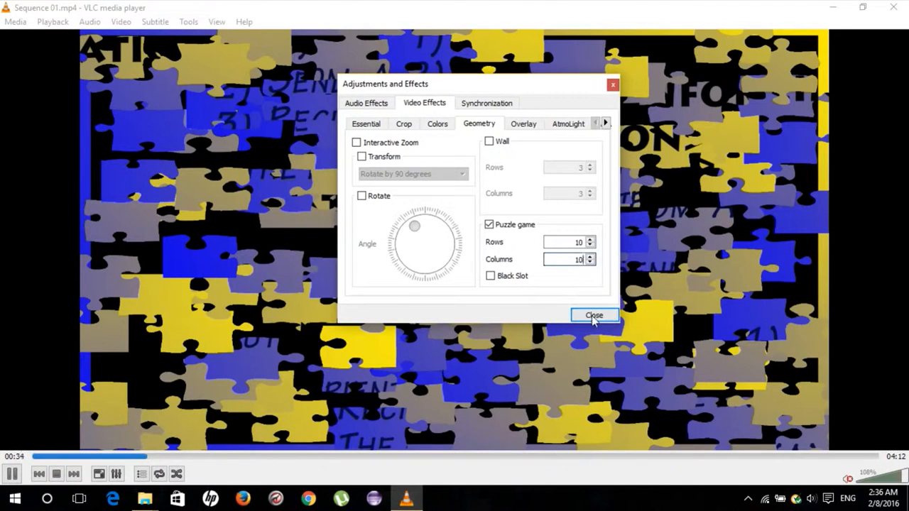
left_click(593, 316)
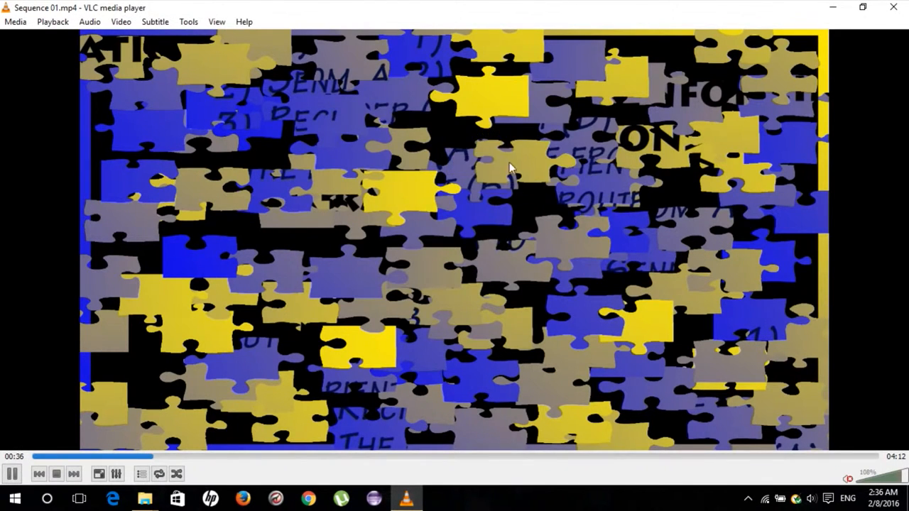
mouse_move(358, 176)
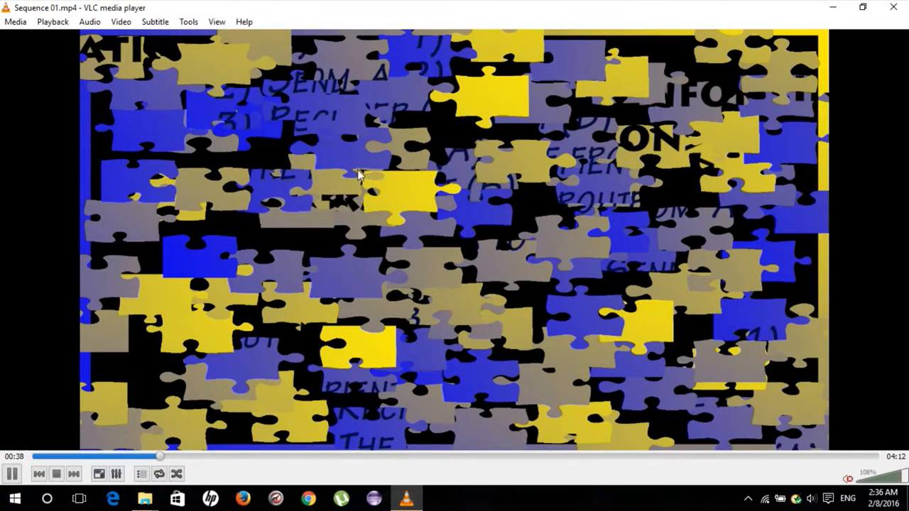